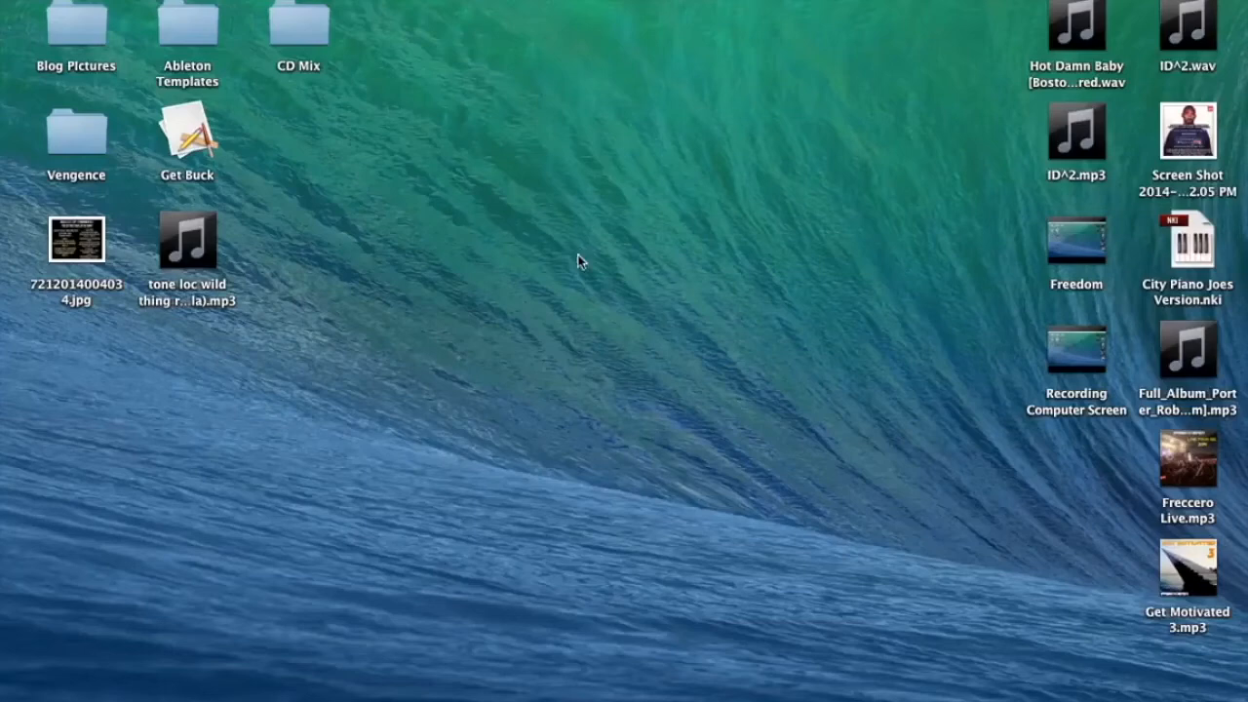
{"action": "mouse_move", "coordinate": [789, 459]}
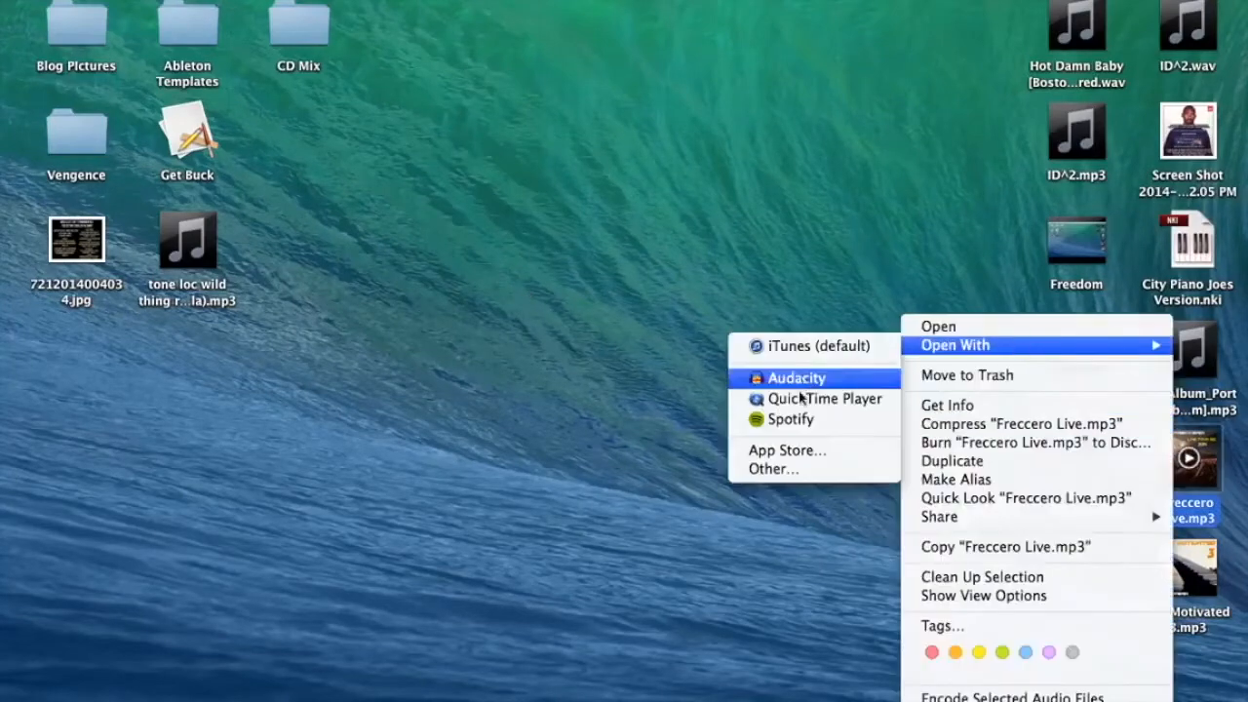
- Play Freccero Live.mp3 from the desktop in QuickTime Player
{"action": "left_click", "coordinate": [825, 398]}
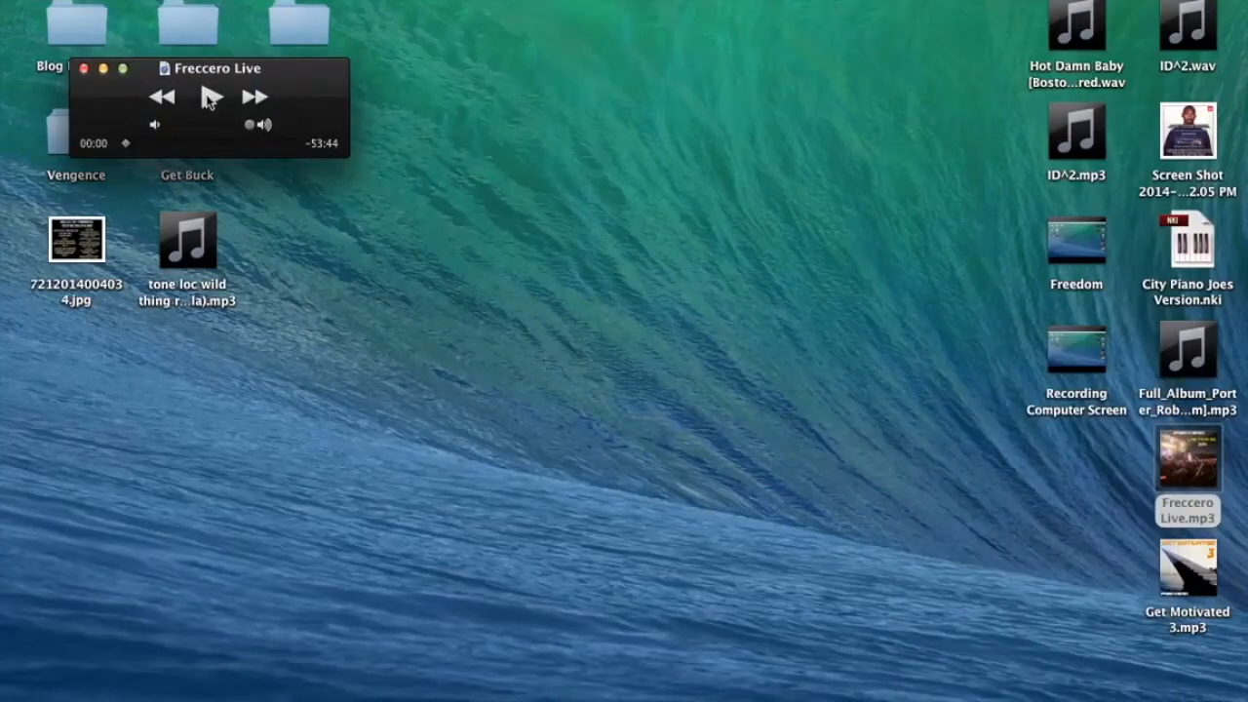
{"action": "left_click", "coordinate": [210, 98]}
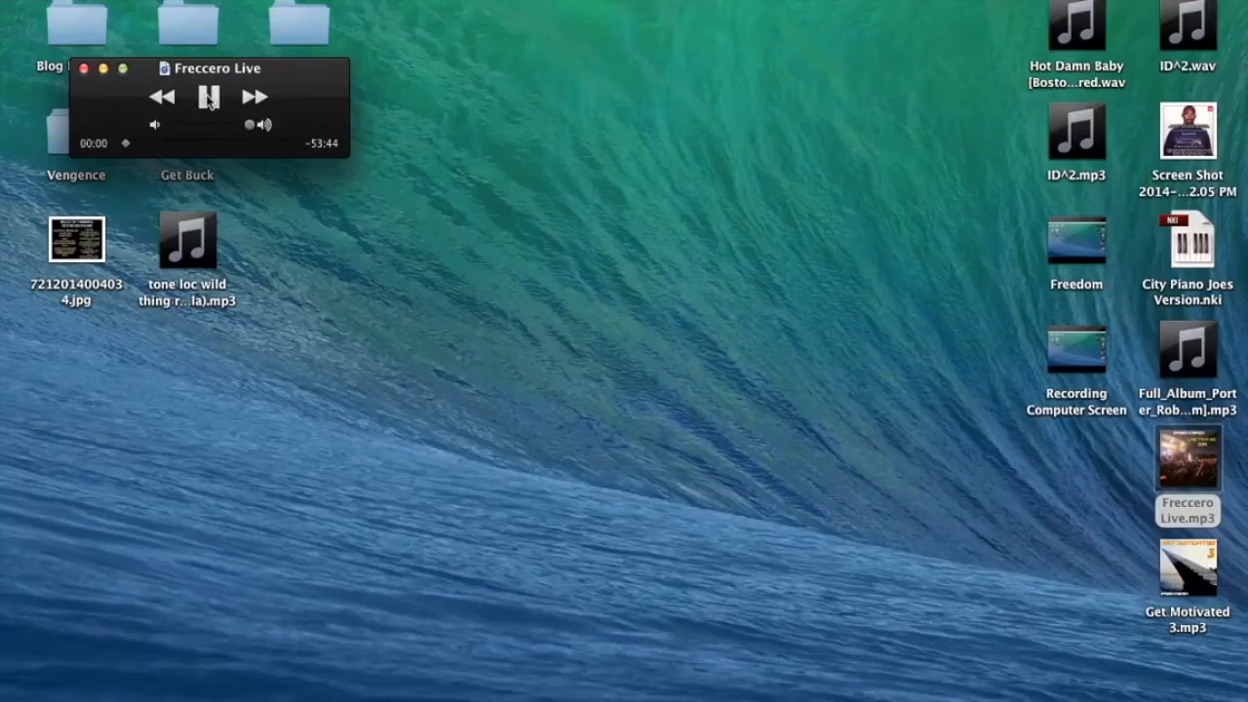
- Pause the Freccero Live track a moment into playback
{"action": "left_click", "coordinate": [209, 97]}
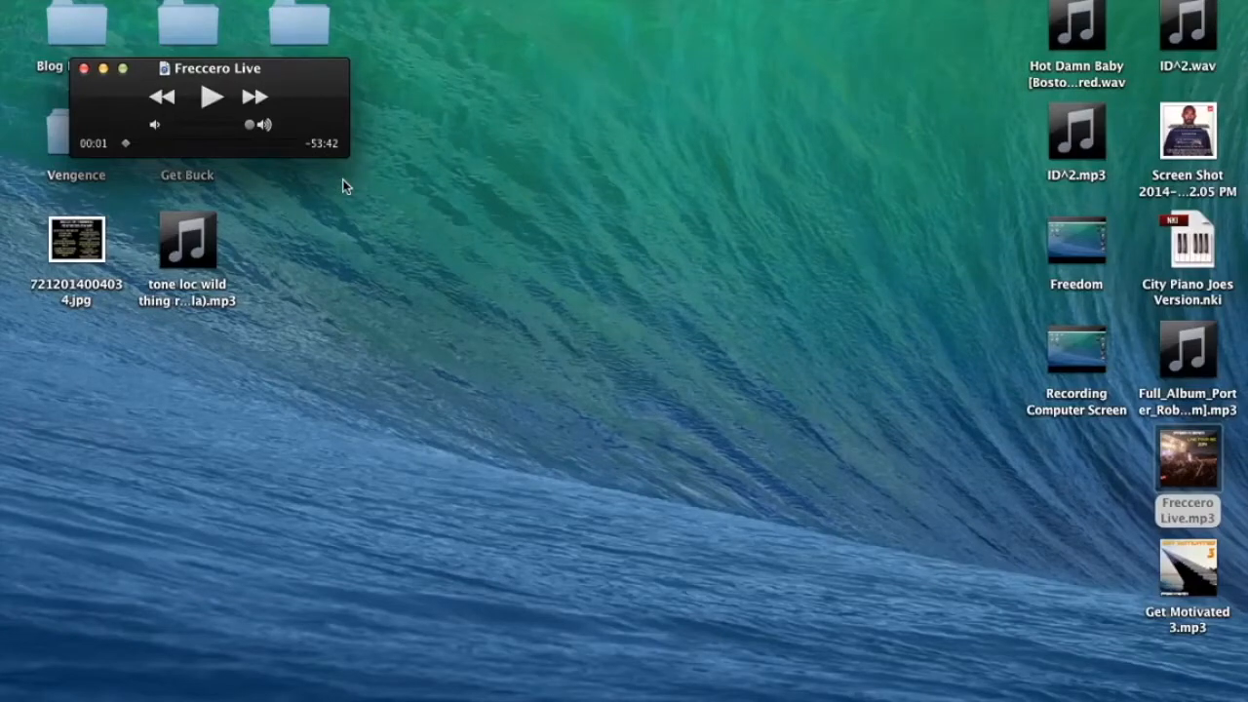
{"action": "mouse_move", "coordinate": [609, 222]}
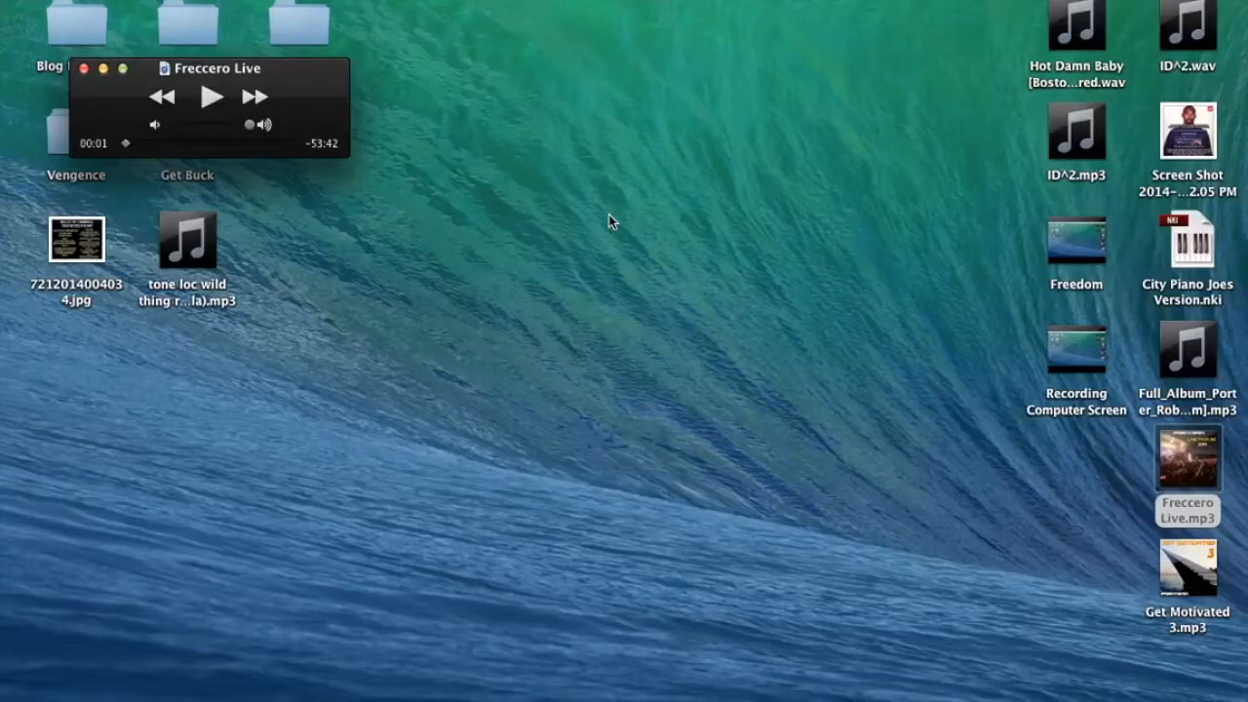
{"action": "mouse_move", "coordinate": [576, 212]}
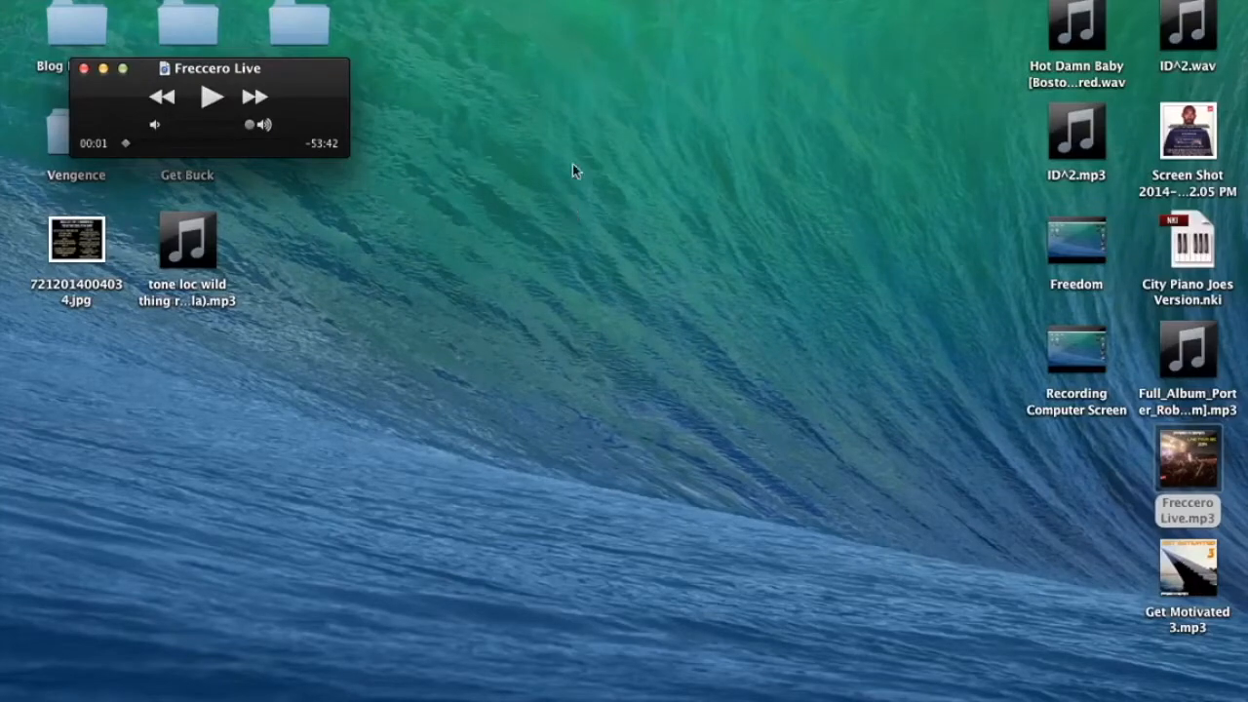
{"action": "mouse_move", "coordinate": [213, 97]}
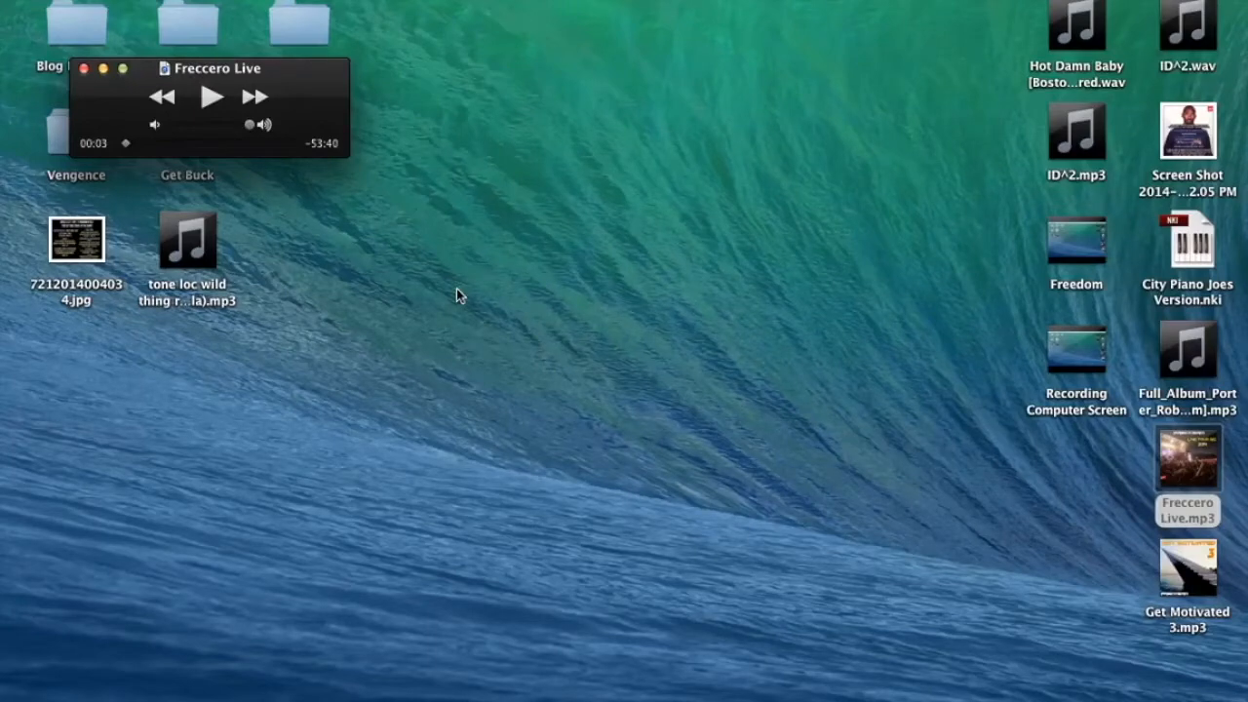
{"action": "mouse_move", "coordinate": [361, 233]}
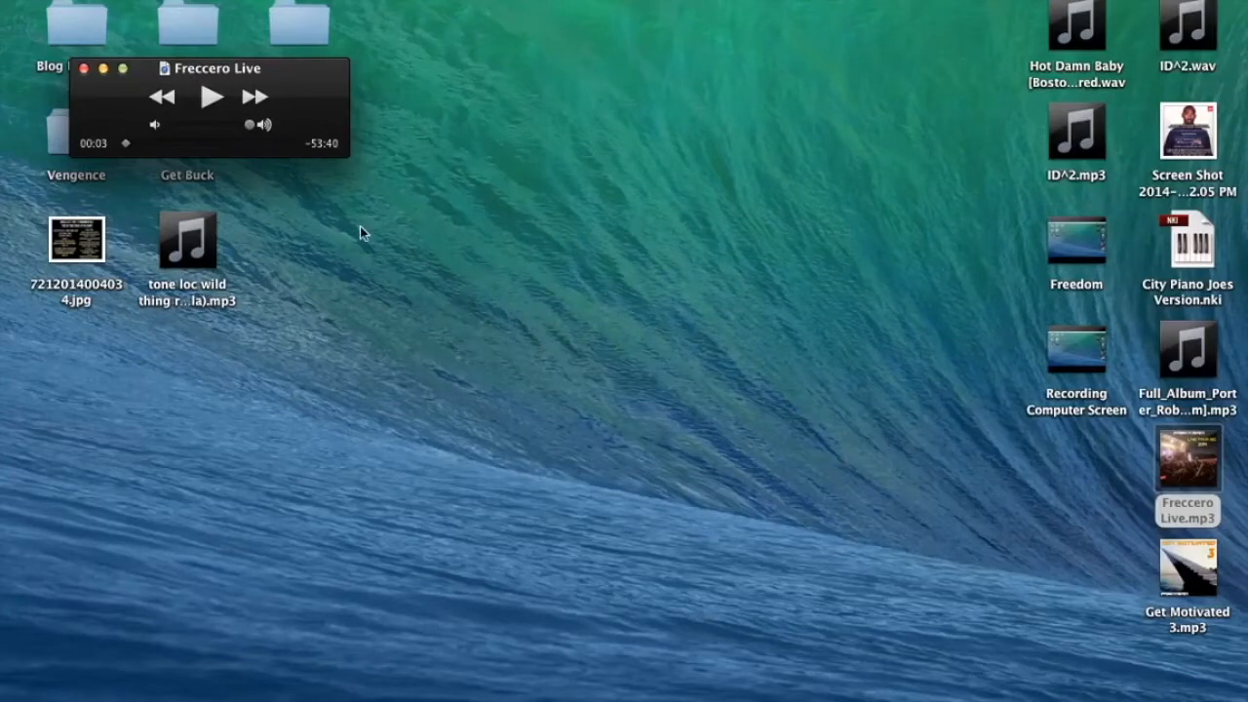
{"action": "mouse_move", "coordinate": [398, 191]}
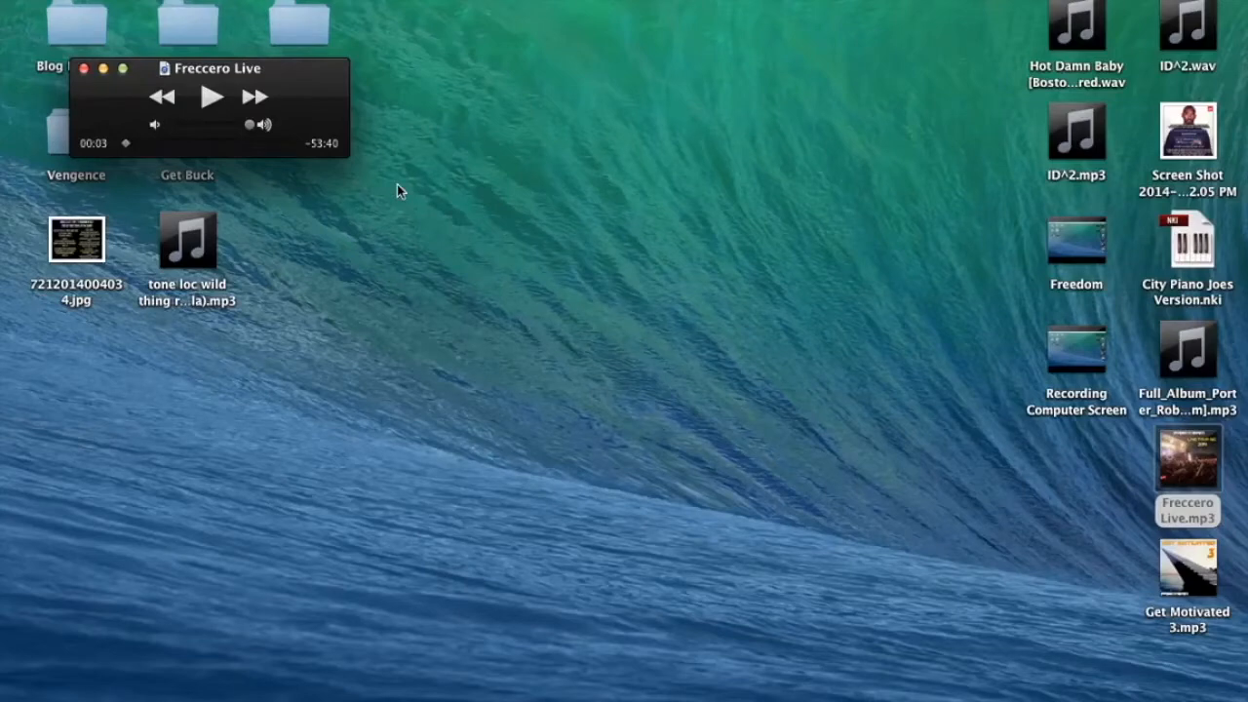
{"action": "mouse_move", "coordinate": [615, 225]}
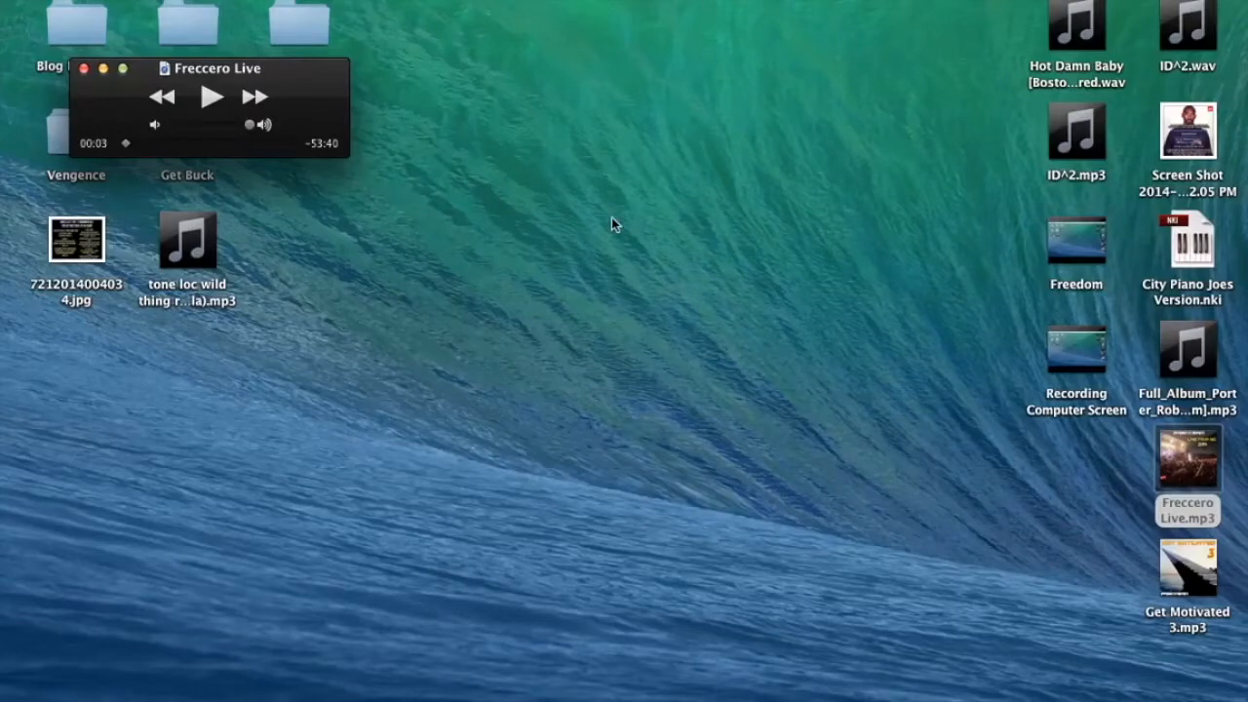
{"action": "mouse_move", "coordinate": [639, 692]}
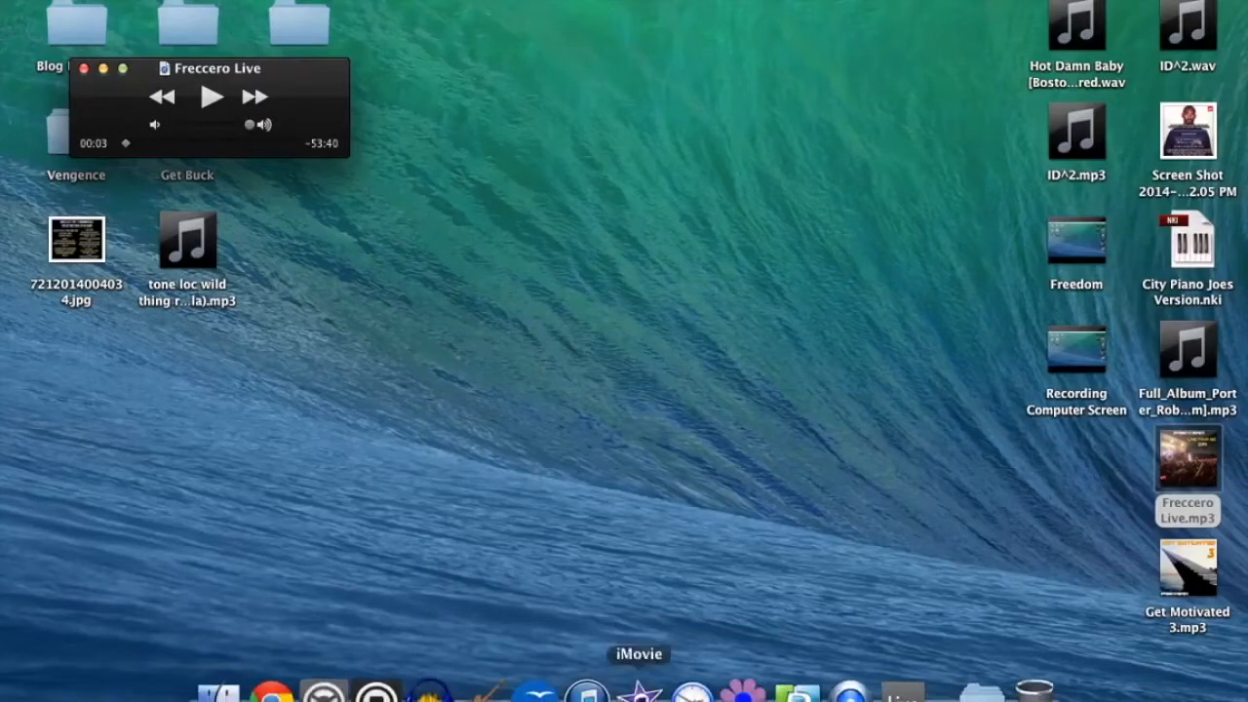
{"action": "mouse_move", "coordinate": [817, 45]}
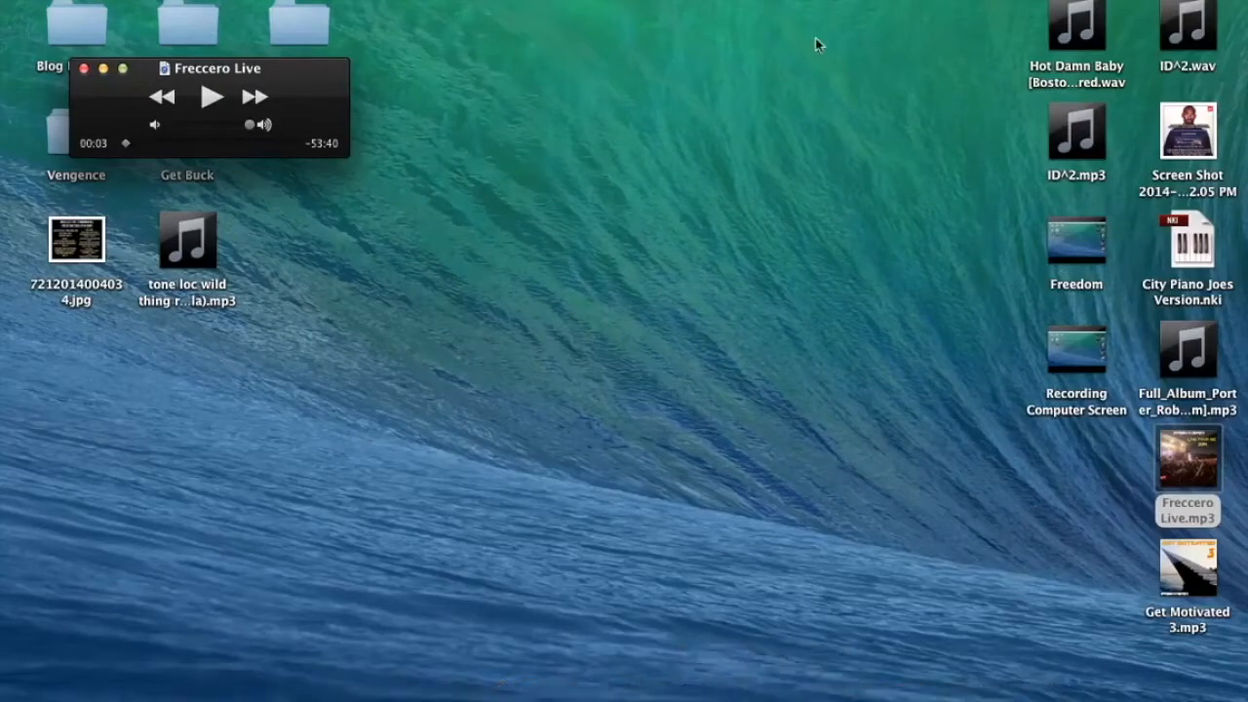
{"action": "mouse_move", "coordinate": [807, 199]}
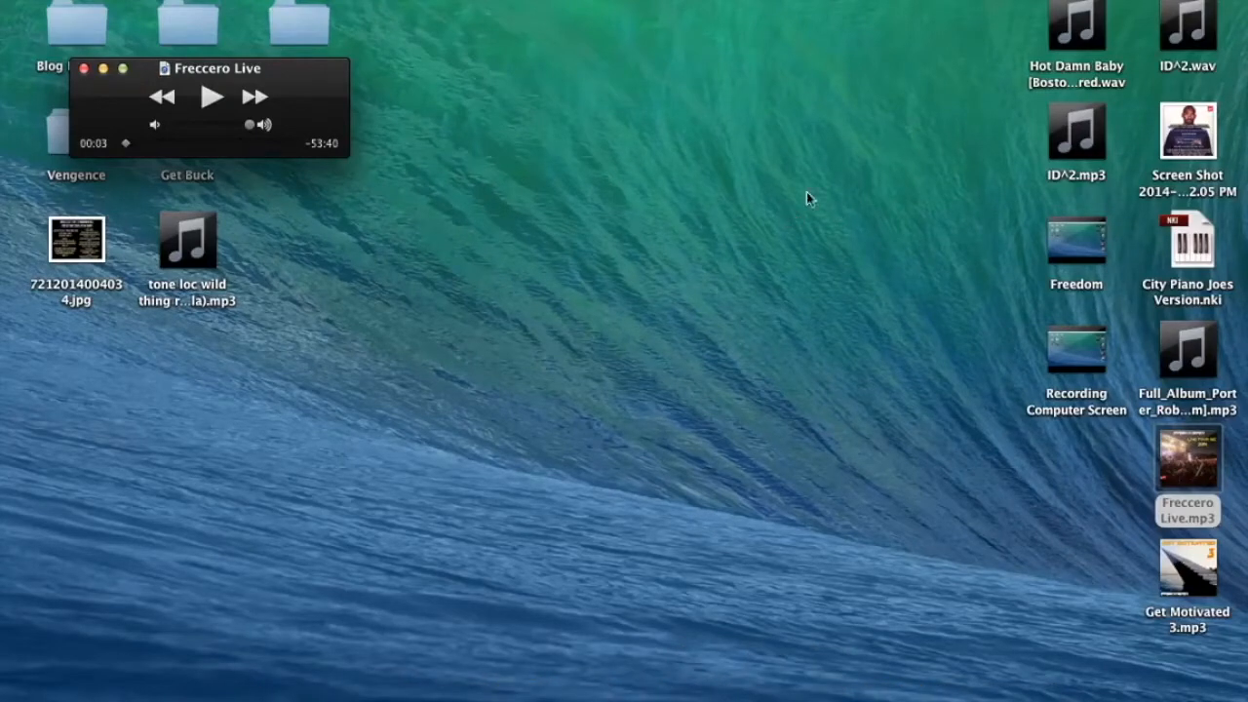
{"action": "mouse_move", "coordinate": [824, 191]}
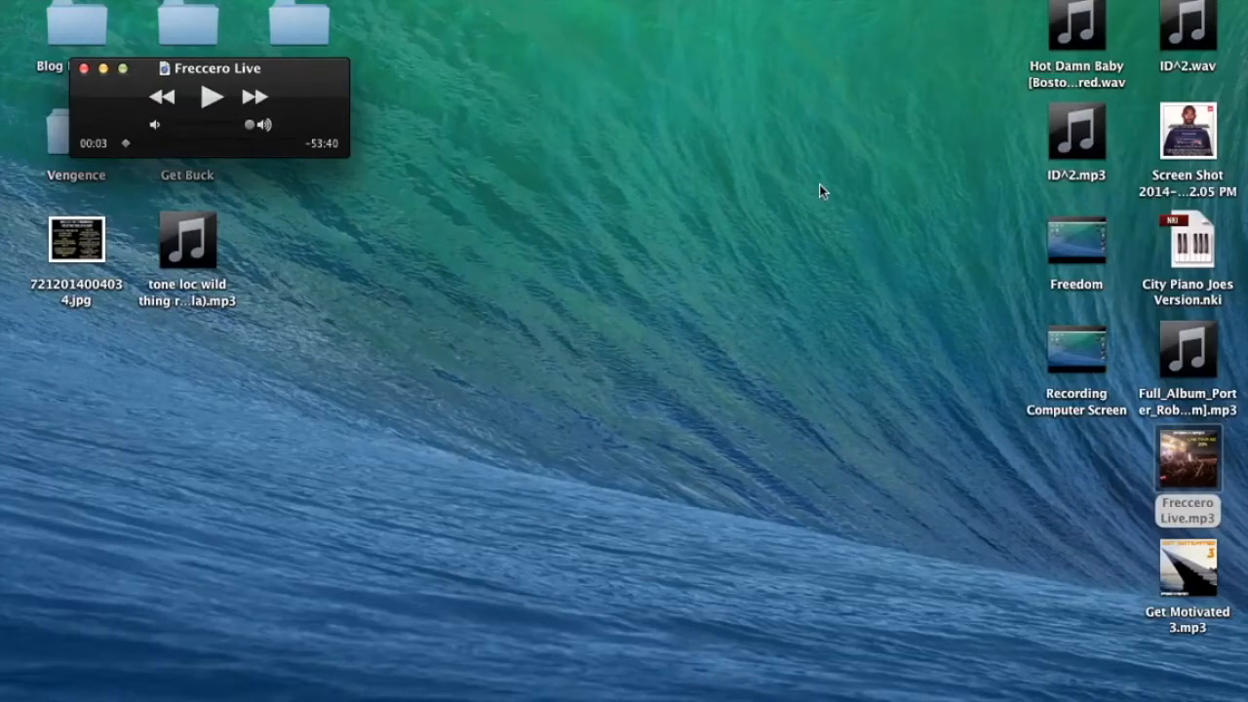
{"action": "mouse_move", "coordinate": [780, 226]}
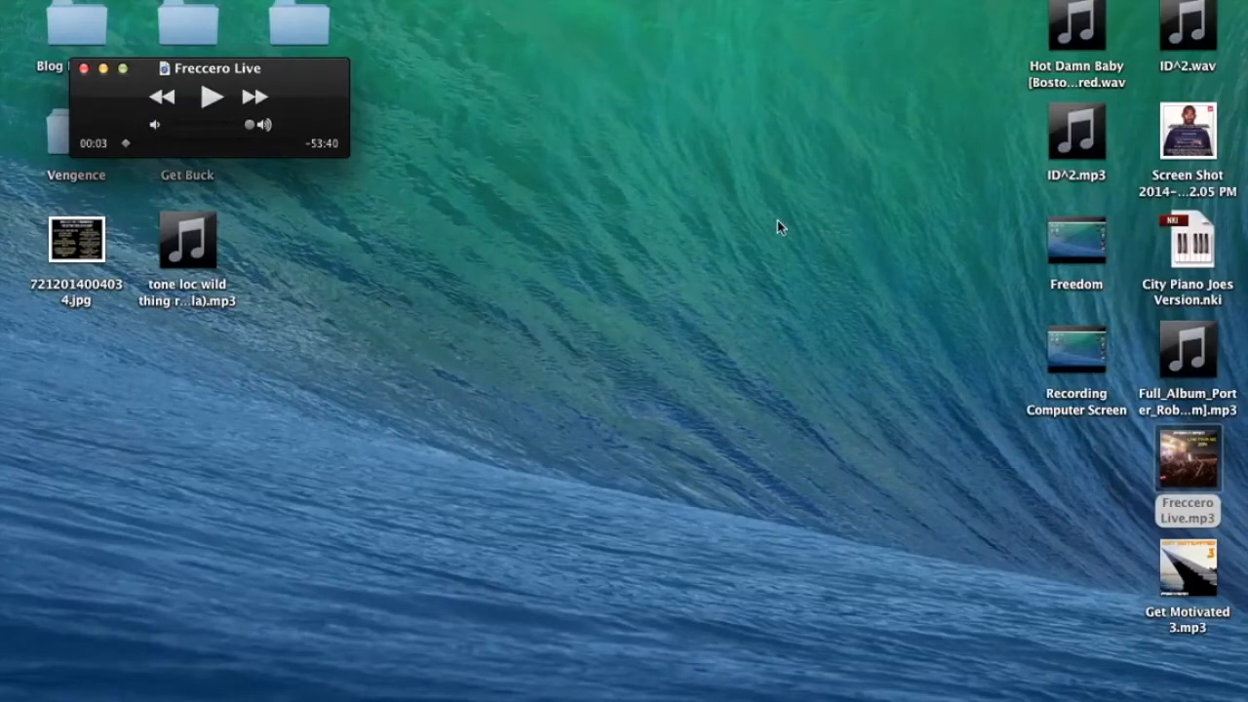
- Set the Mac's sound output device to Soundflower (2ch) in System Preferences
{"action": "left_click", "coordinate": [16, 7]}
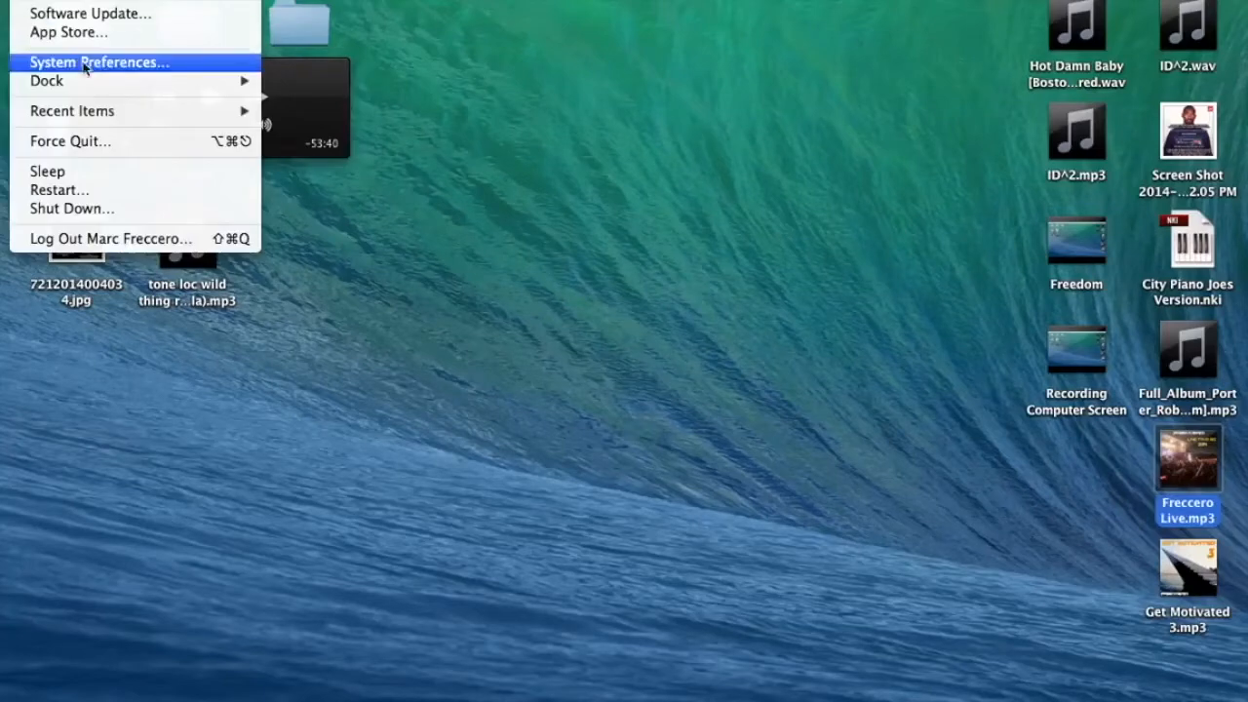
{"action": "left_click", "coordinate": [97, 60]}
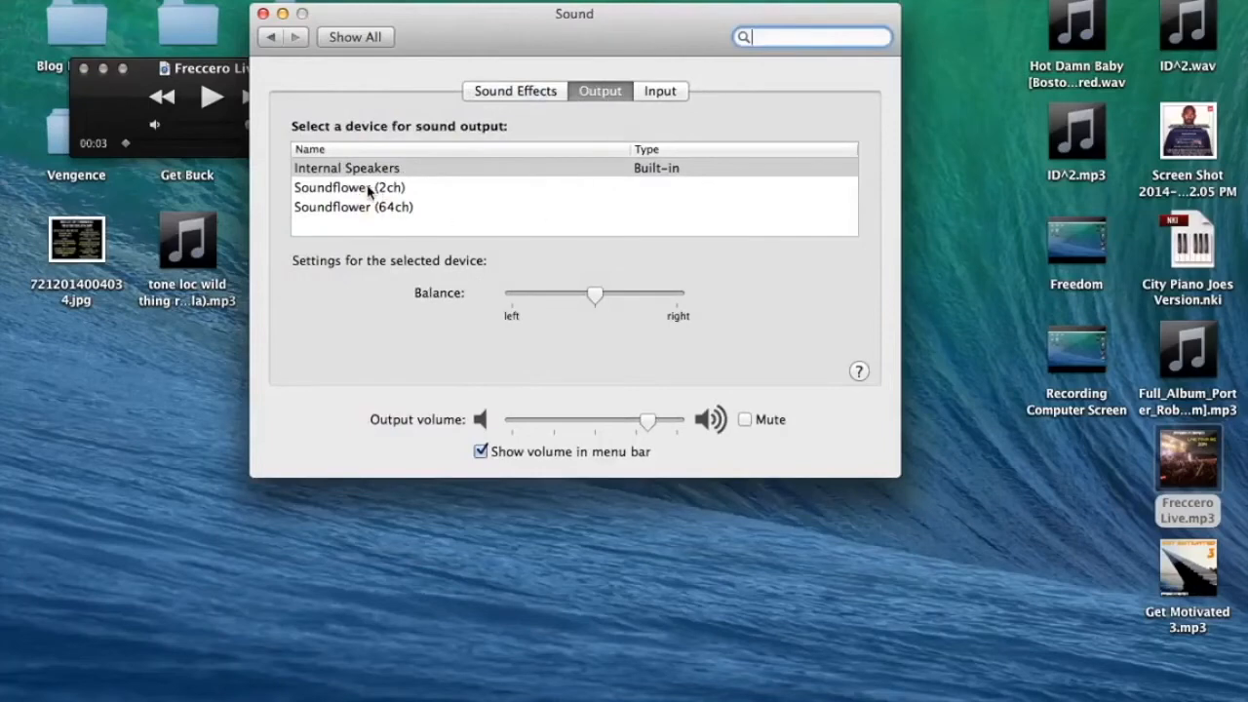
{"action": "left_click", "coordinate": [349, 187]}
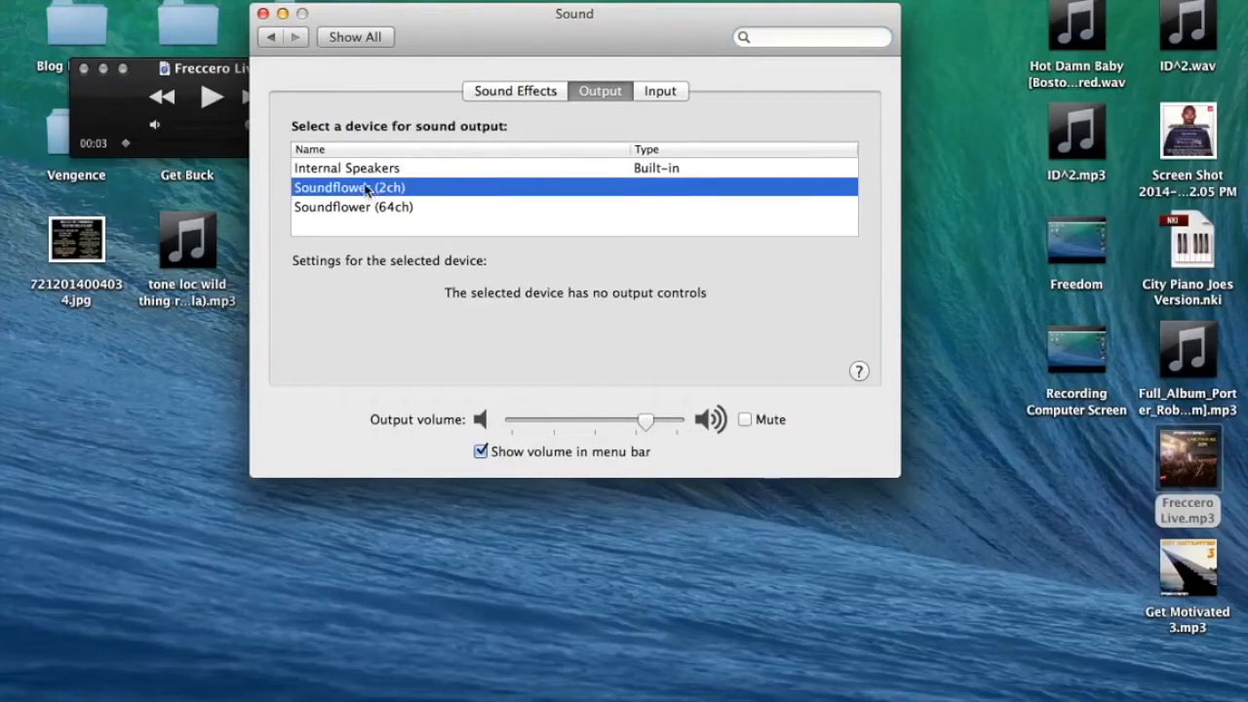
{"action": "left_click", "coordinate": [264, 12]}
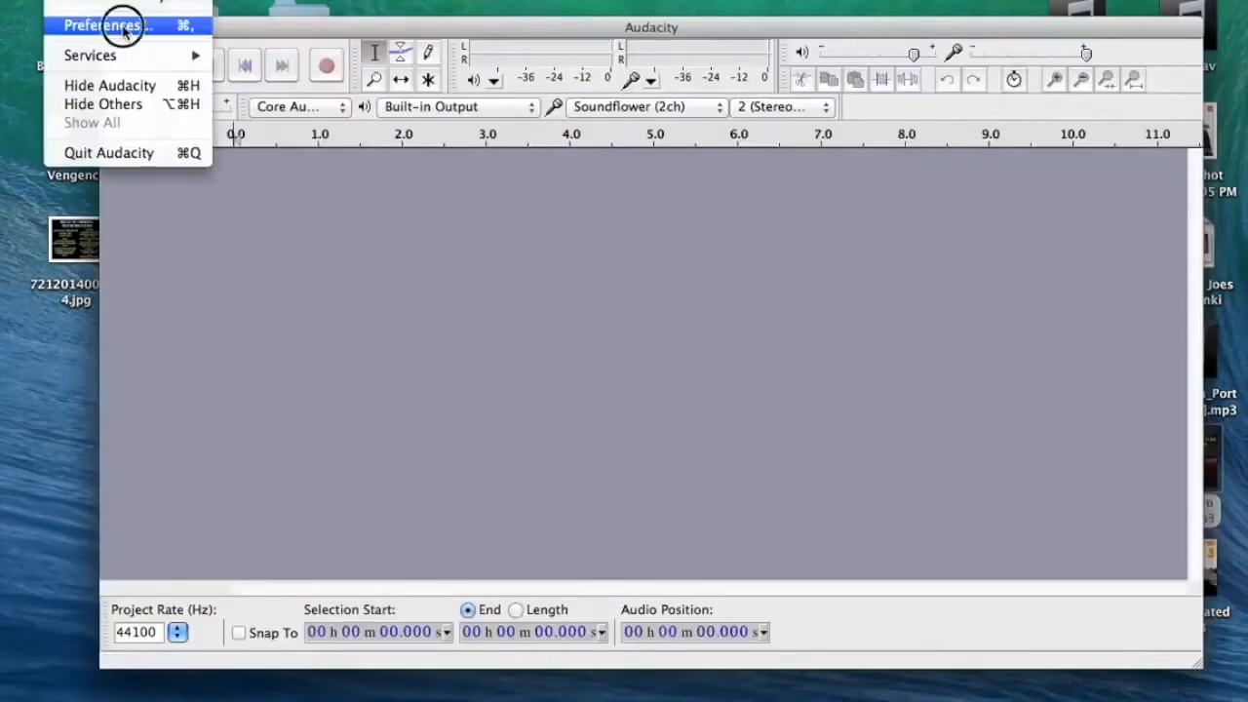
- Set Audacity's recording device to Soundflower (2ch) in stereo and apply the preferences
{"action": "left_click", "coordinate": [101, 26]}
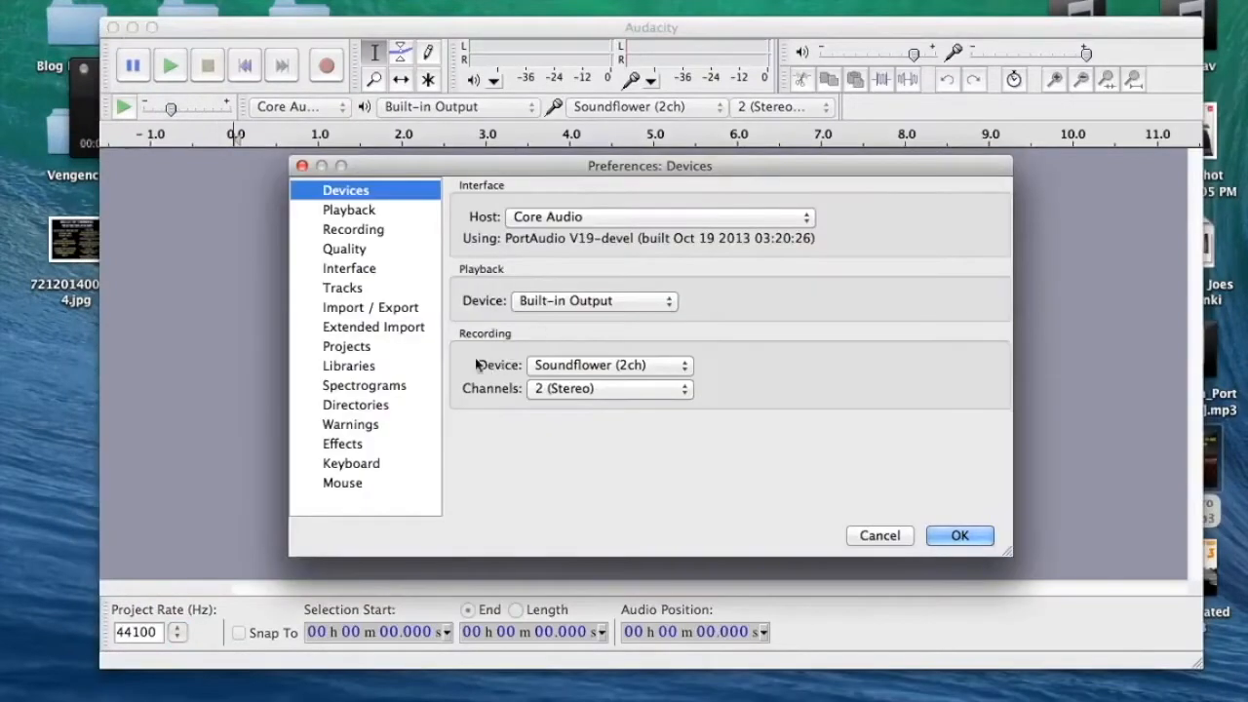
{"action": "left_click", "coordinate": [609, 364]}
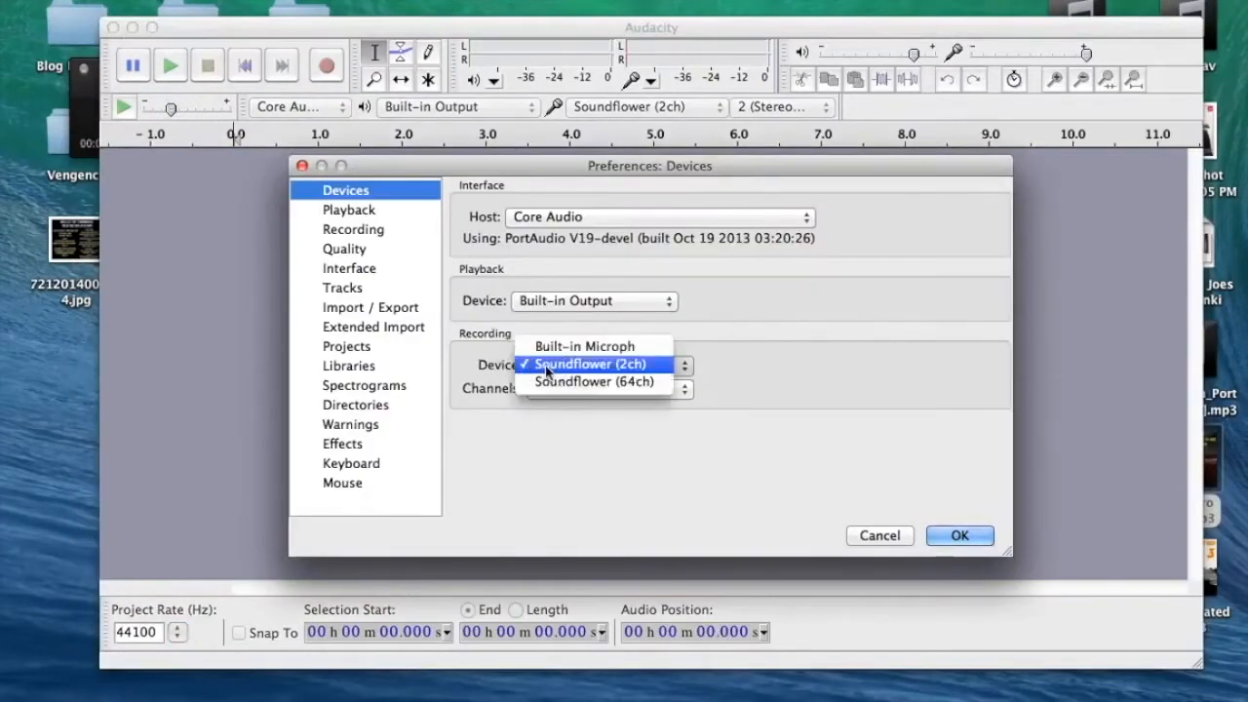
{"action": "left_click", "coordinate": [589, 365]}
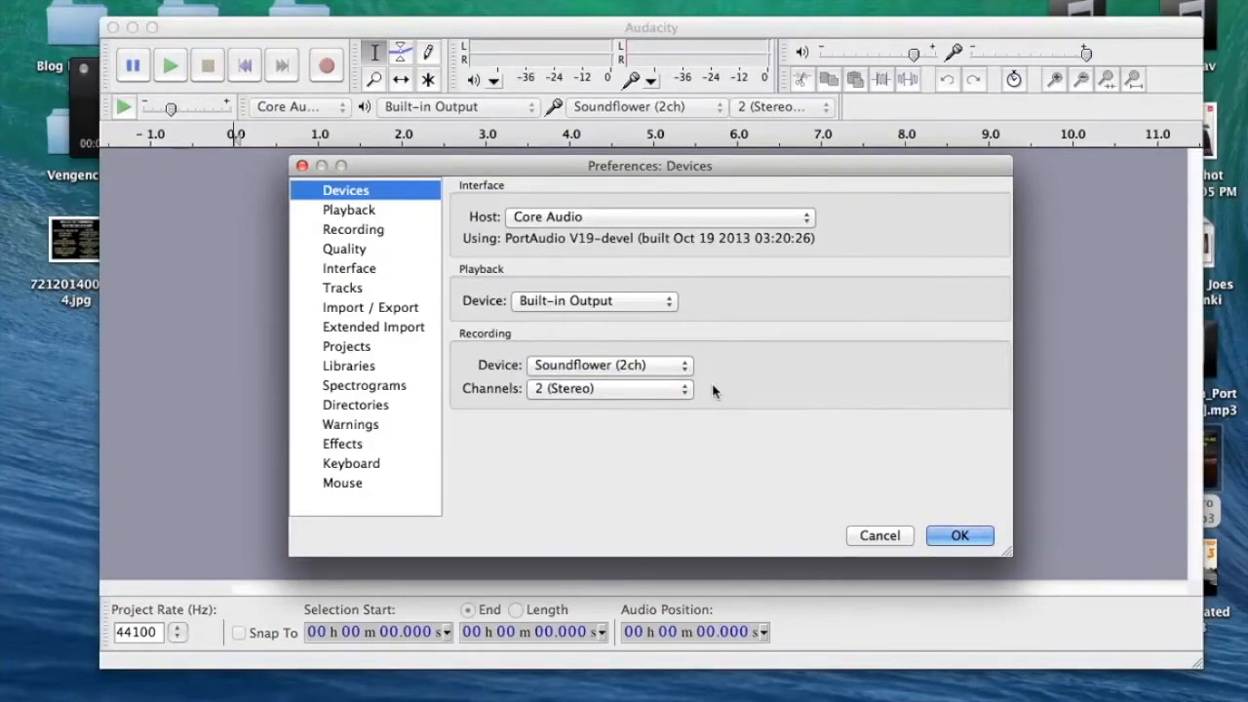
{"action": "mouse_move", "coordinate": [816, 152]}
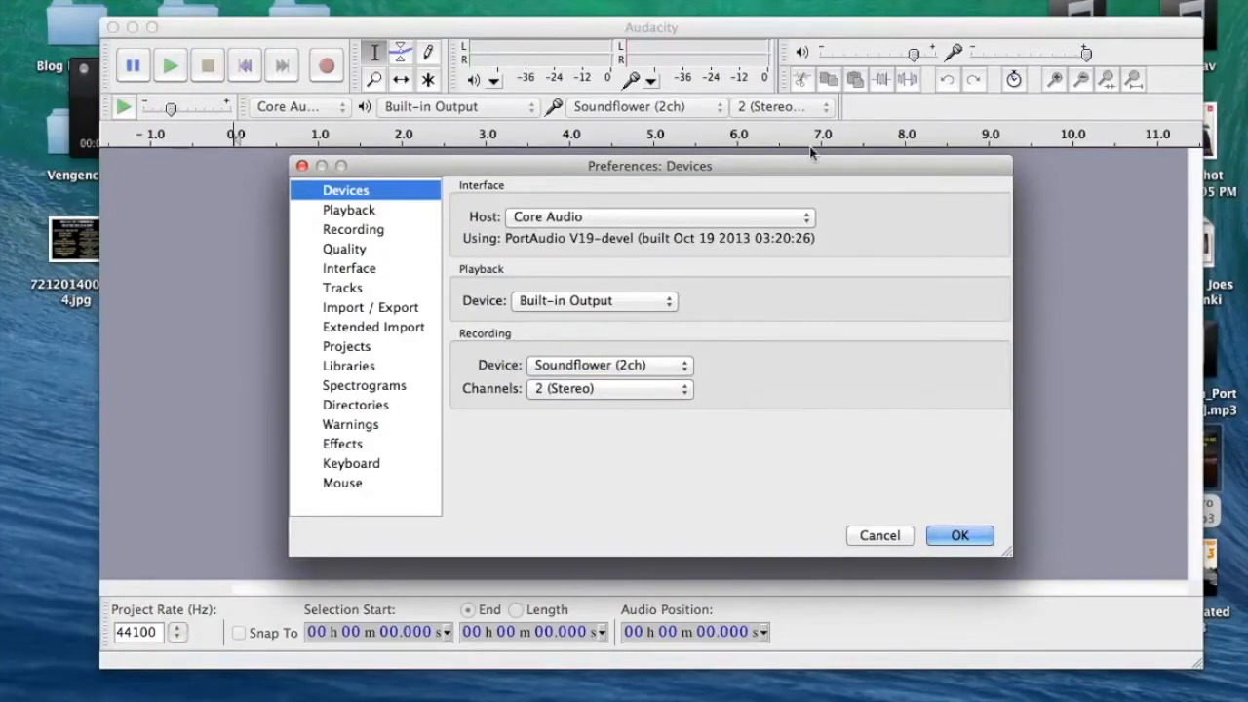
{"action": "mouse_move", "coordinate": [511, 349]}
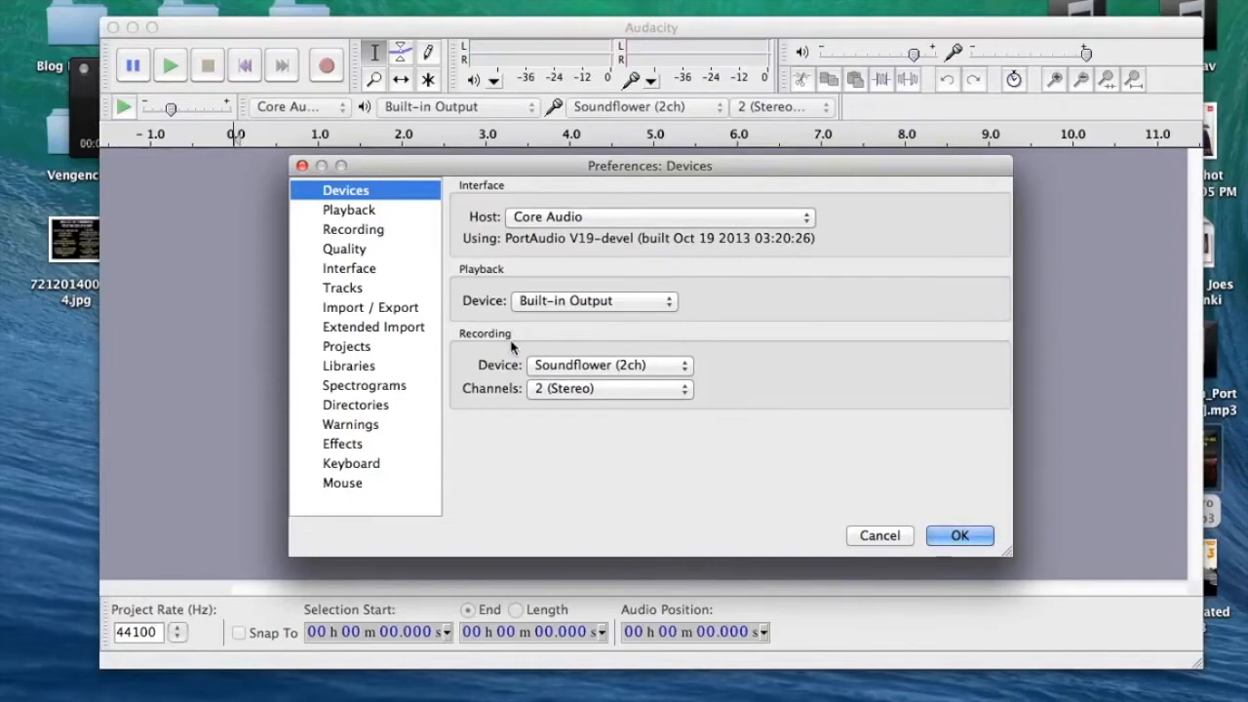
{"action": "mouse_move", "coordinate": [597, 236]}
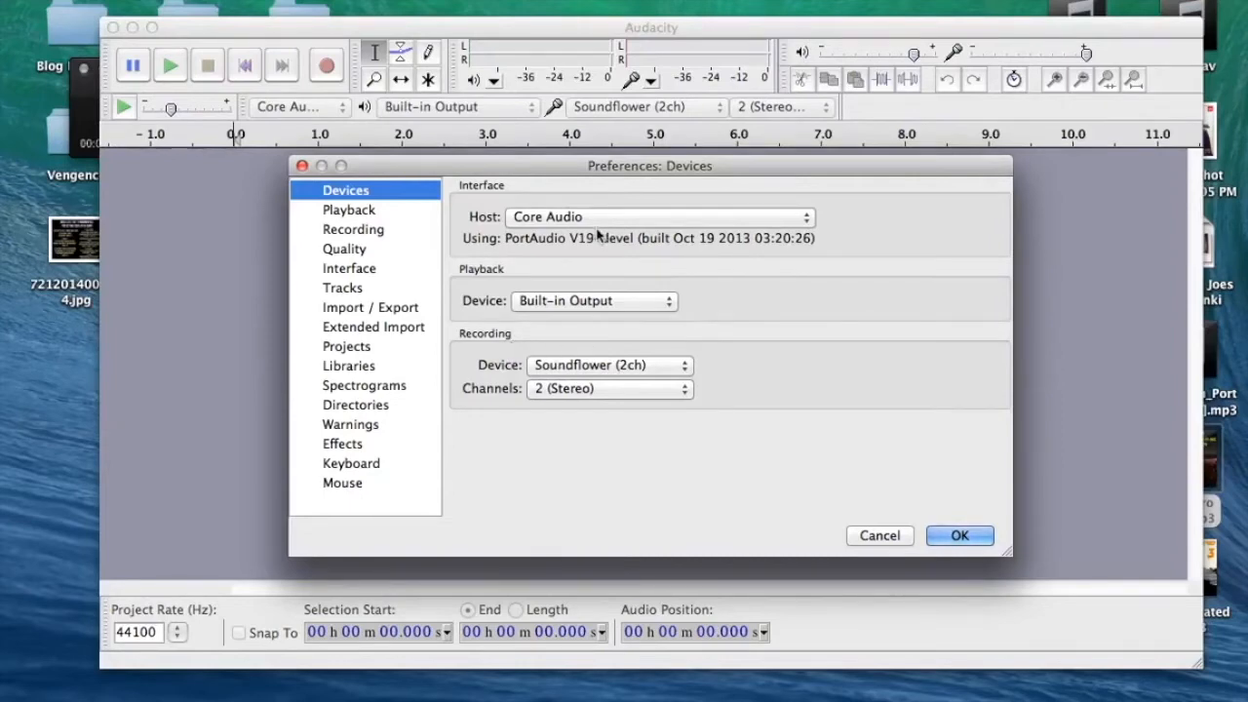
{"action": "left_click", "coordinate": [959, 534]}
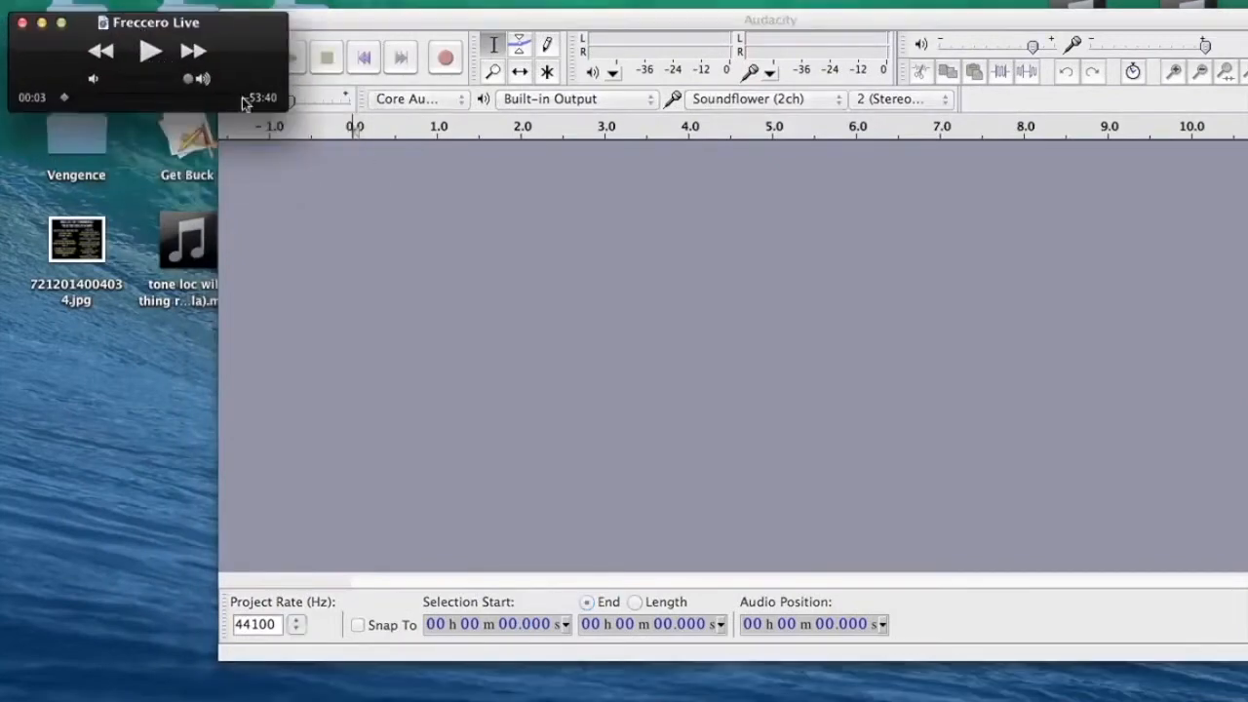
{"action": "mouse_move", "coordinate": [419, 316]}
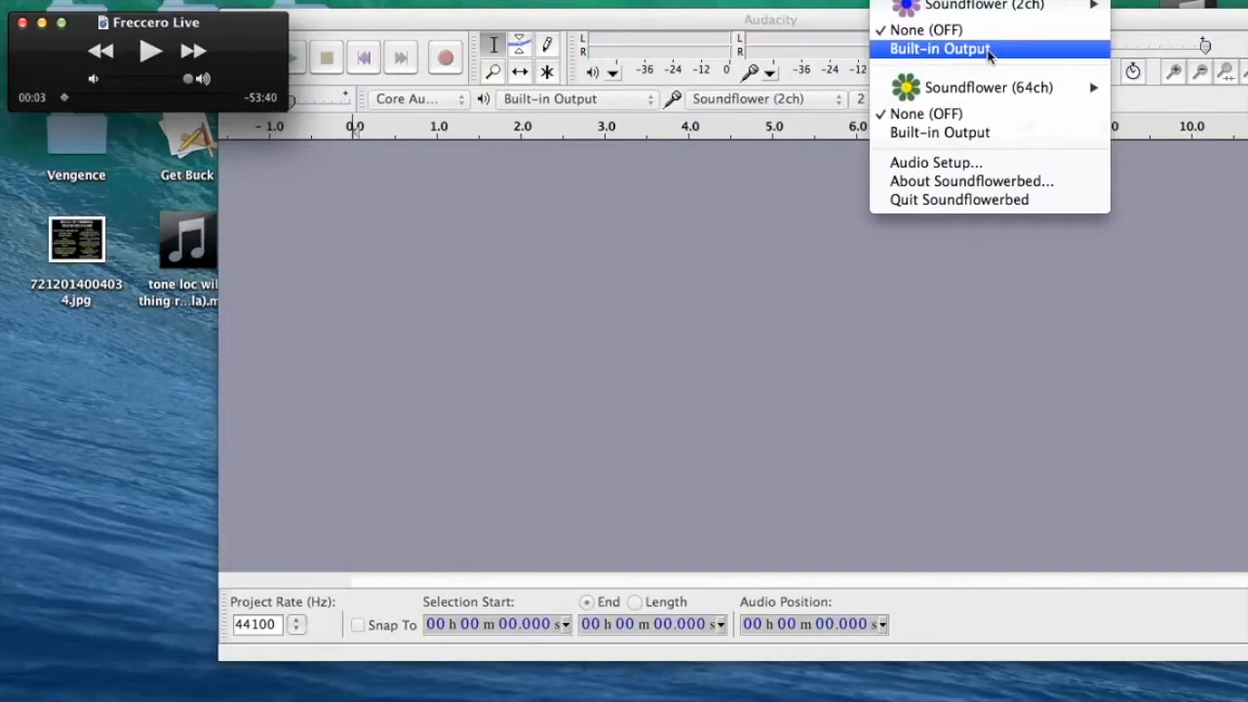
- Route Soundflower (2ch) to Built-in Output in Soundflowerbed so the song is audible
{"action": "left_click", "coordinate": [940, 49]}
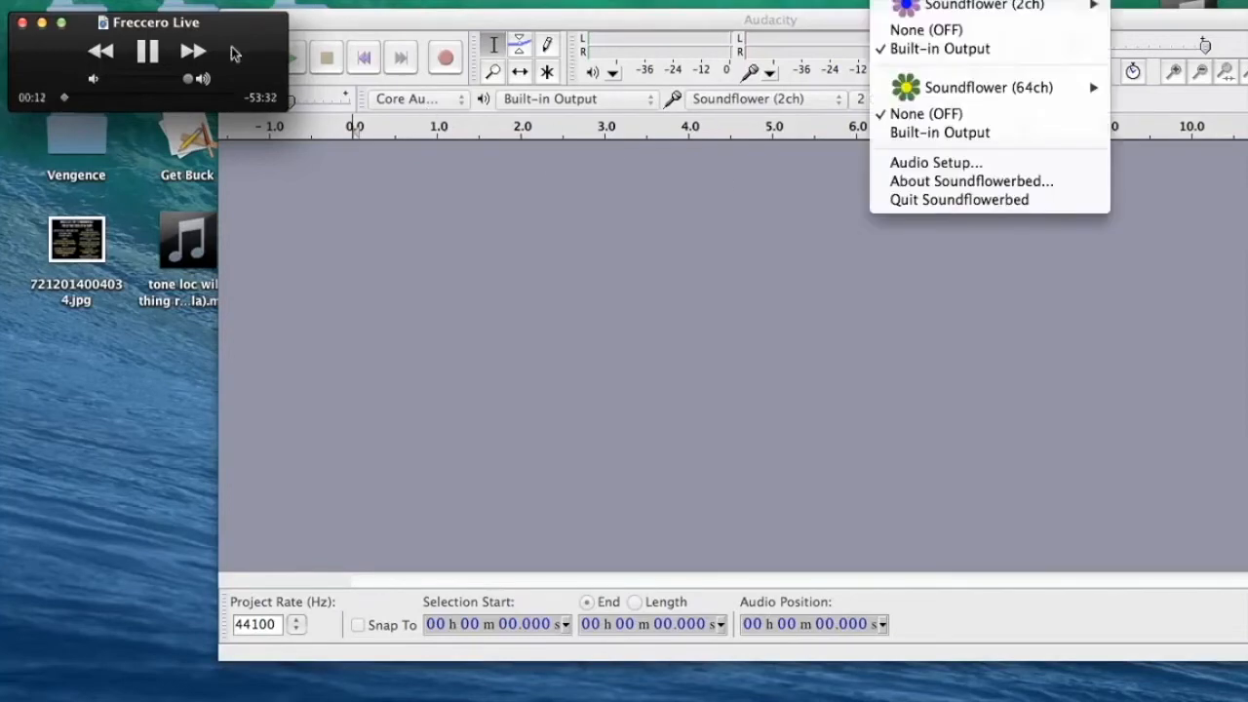
{"action": "mouse_move", "coordinate": [924, 30]}
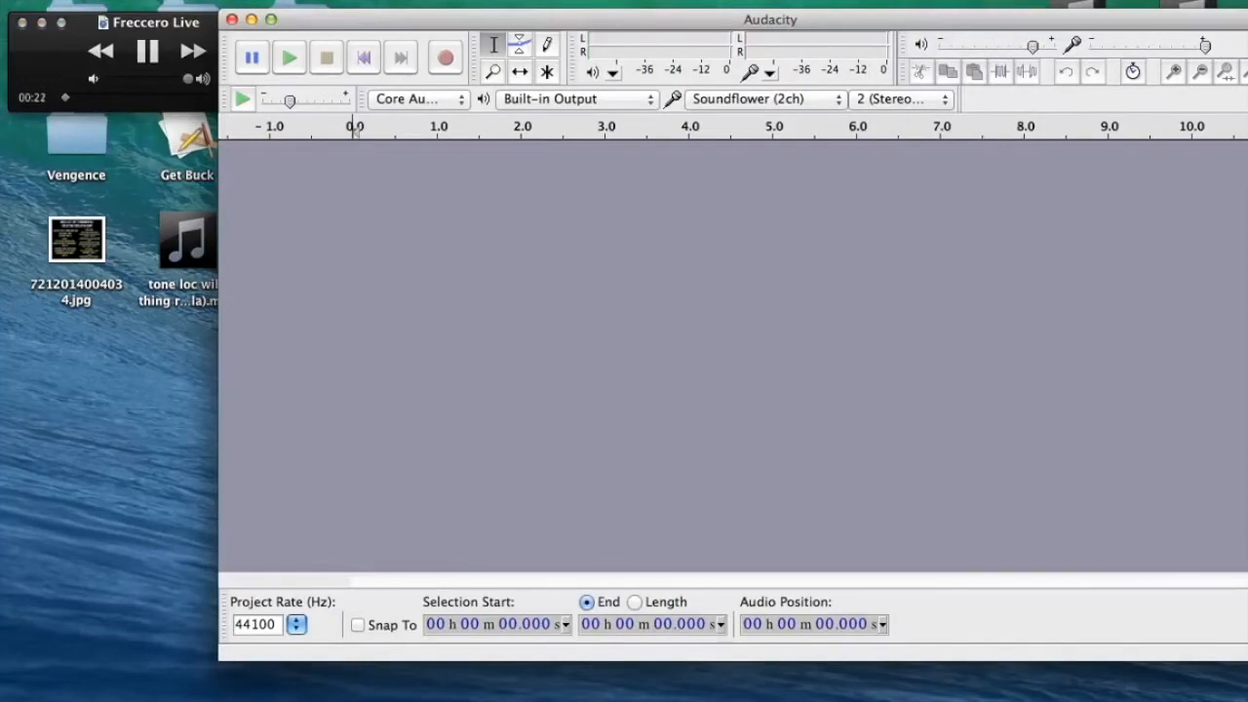
{"action": "mouse_move", "coordinate": [581, 191]}
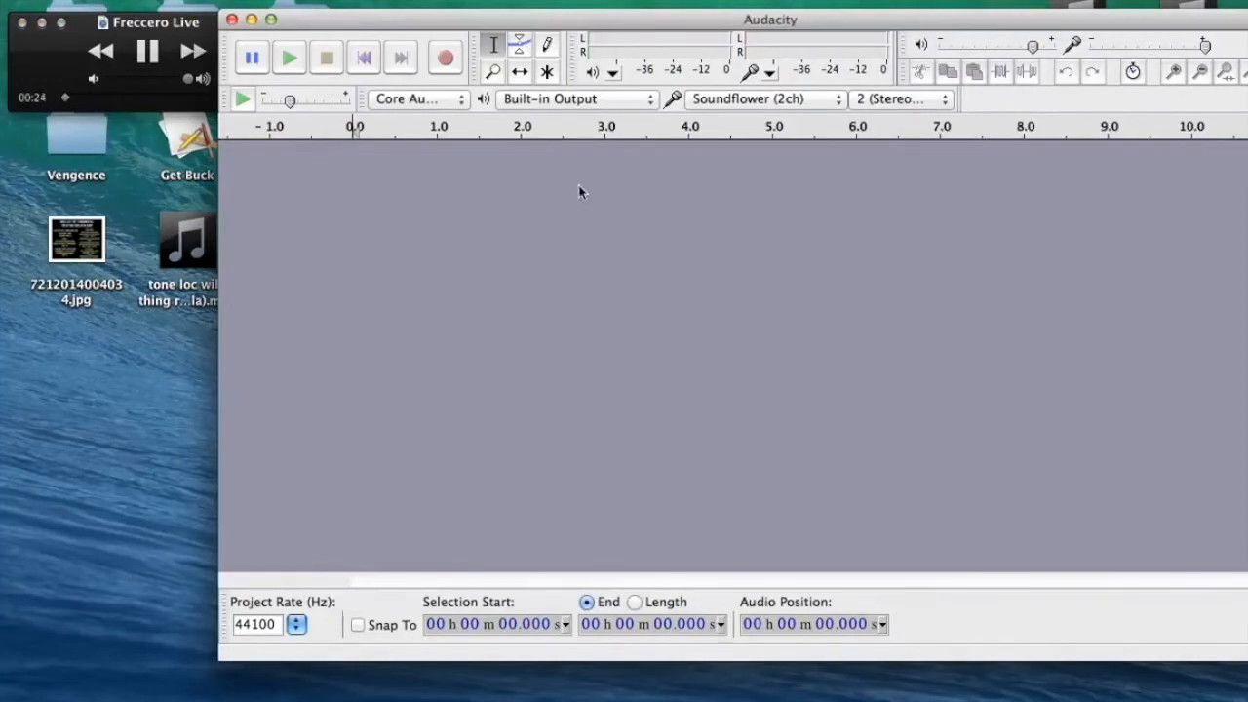
{"action": "mouse_move", "coordinate": [585, 242]}
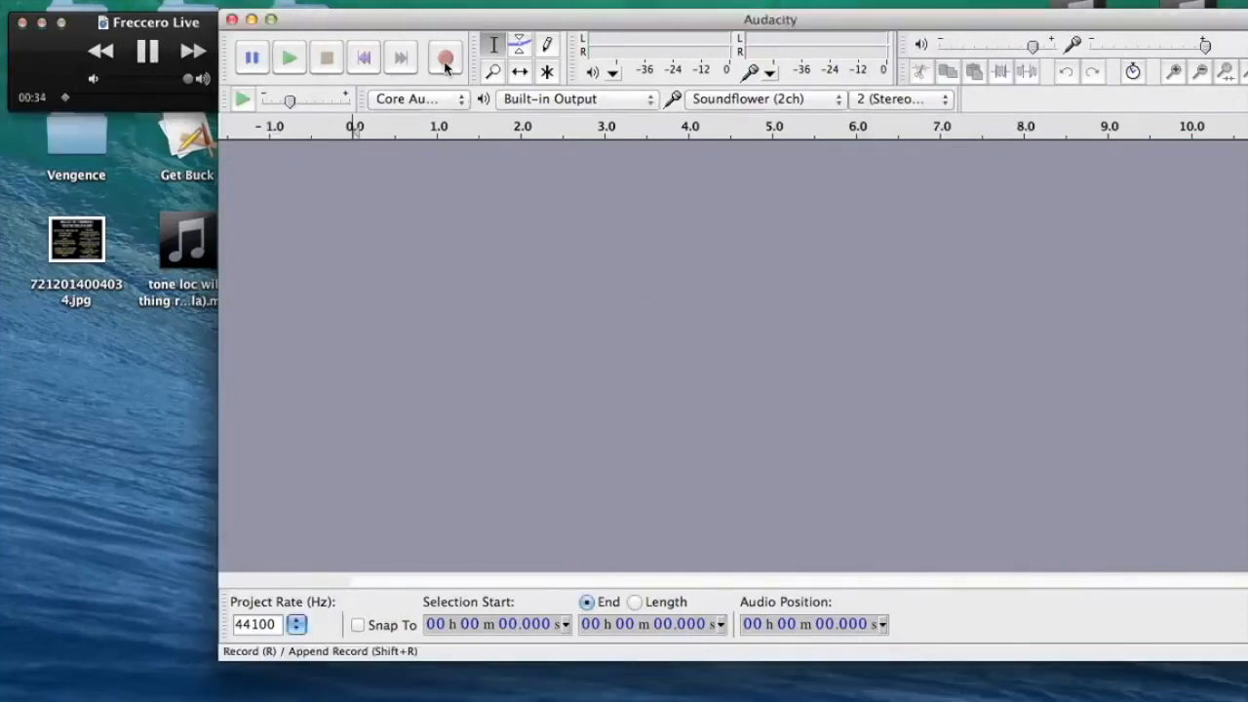
- Record the playing song into a stereo track, then start exporting it as WAV
{"action": "left_click", "coordinate": [444, 57]}
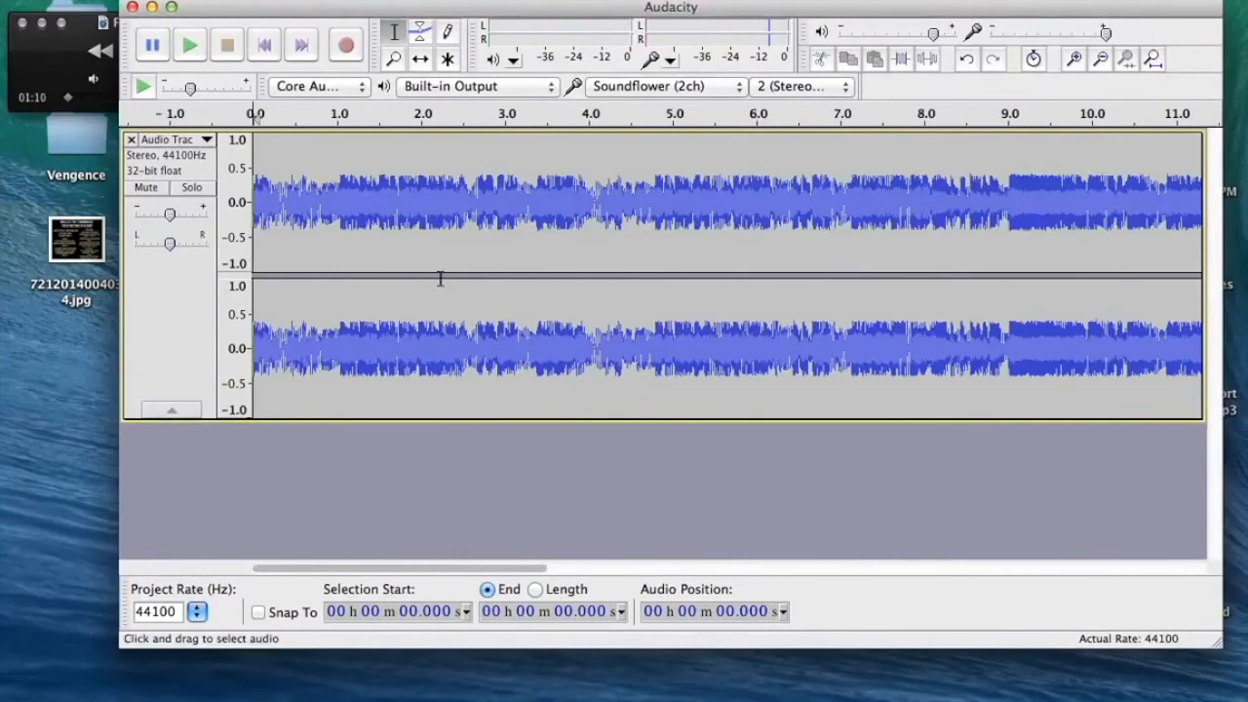
{"action": "left_click", "coordinate": [133, 7]}
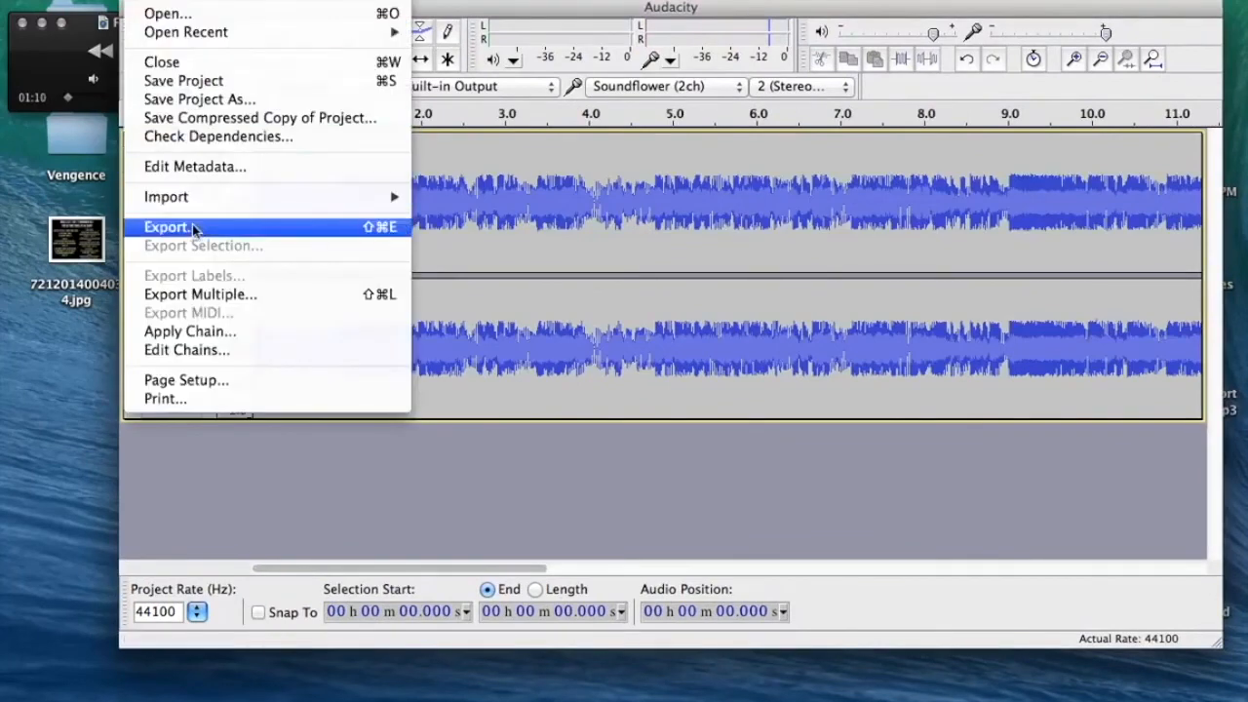
{"action": "left_click", "coordinate": [166, 226]}
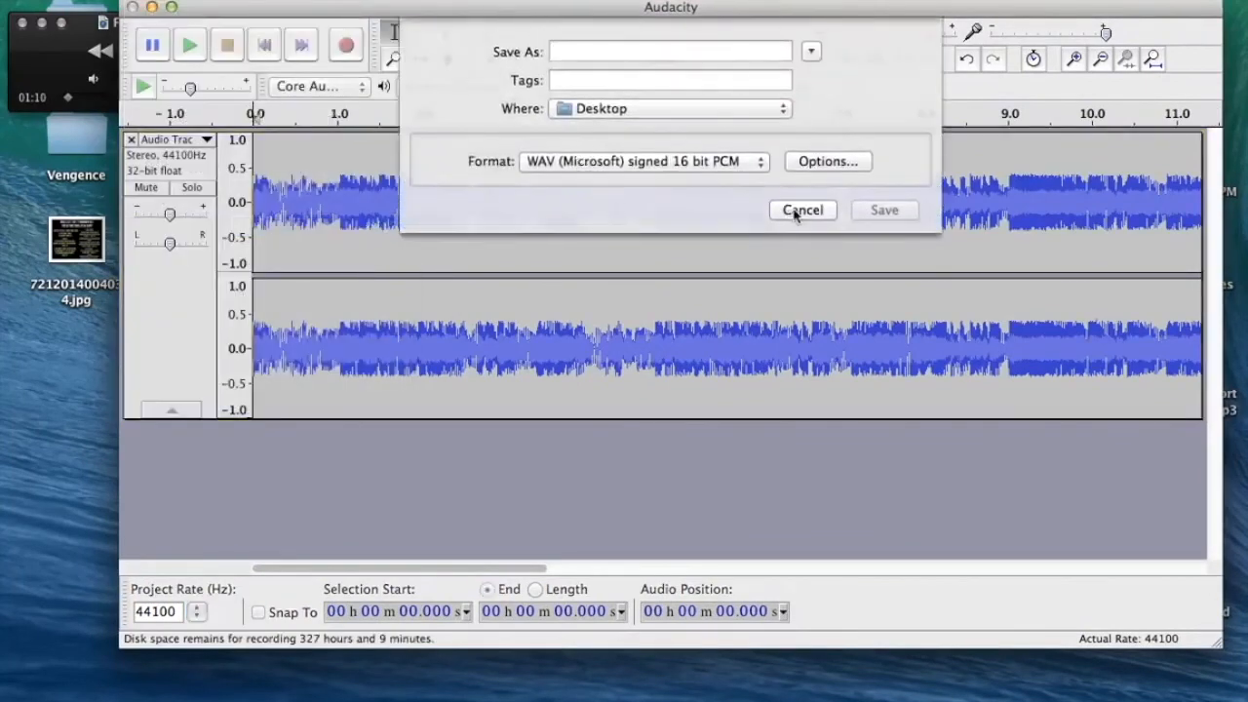